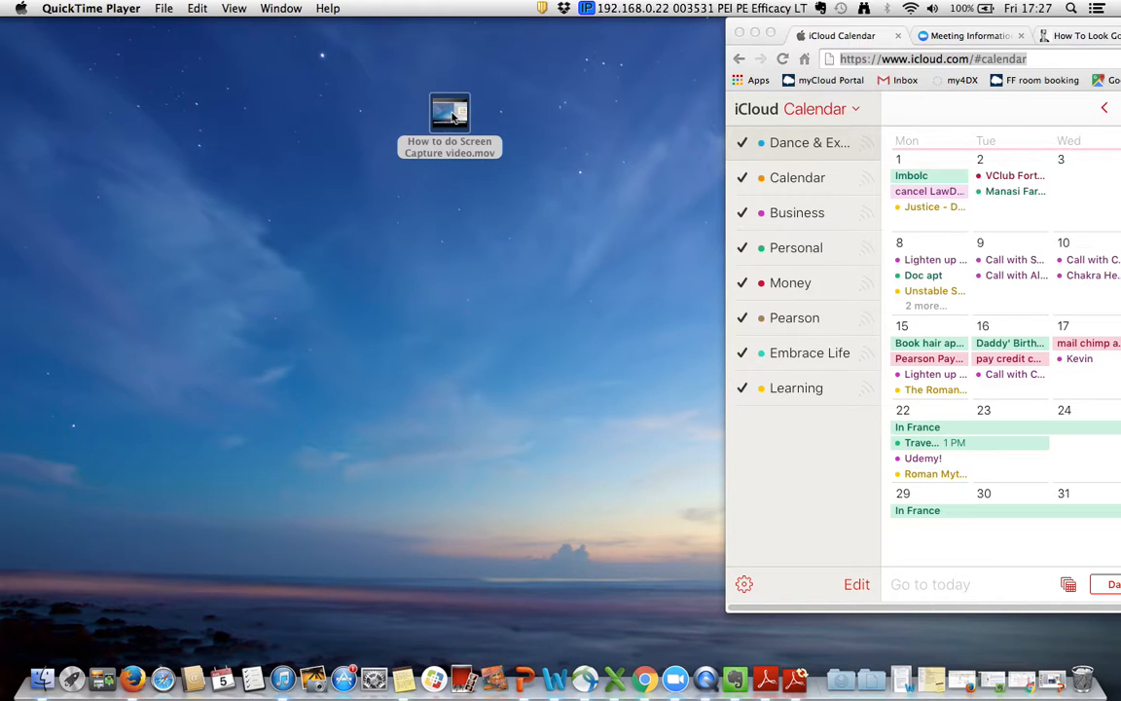
Step: Open 'How to do Screen Capture video.mov' from the desktop in QuickTime Player and browse the File menu
double_click(449, 112)
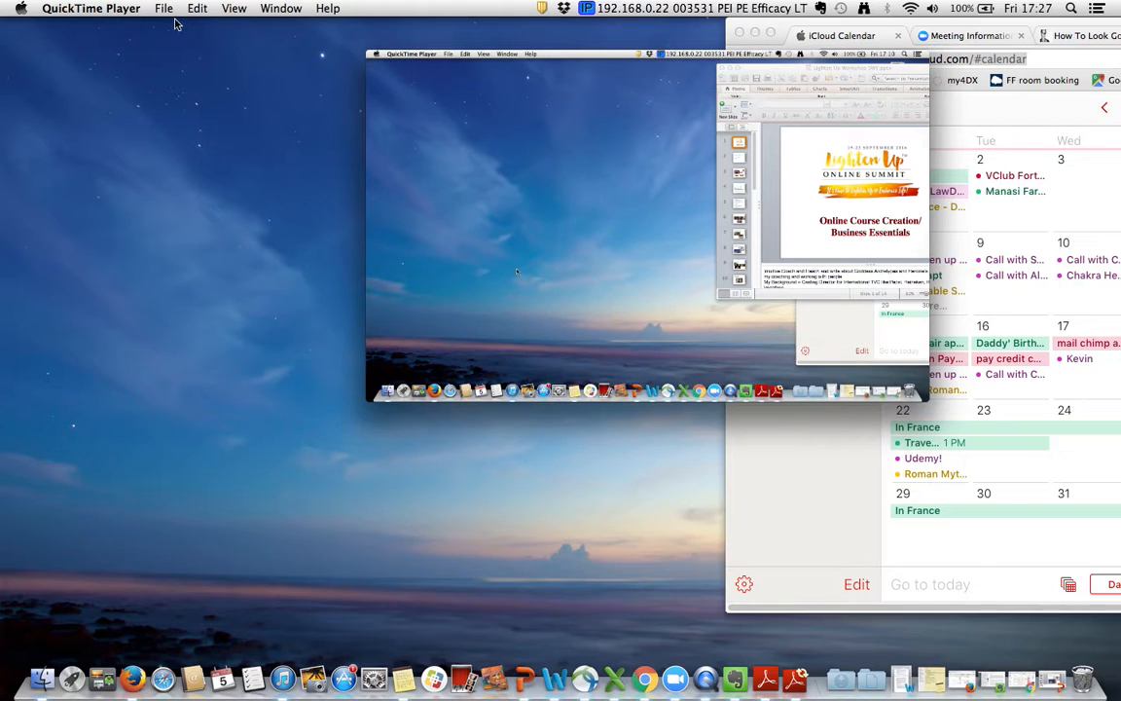
mouse_move(192, 115)
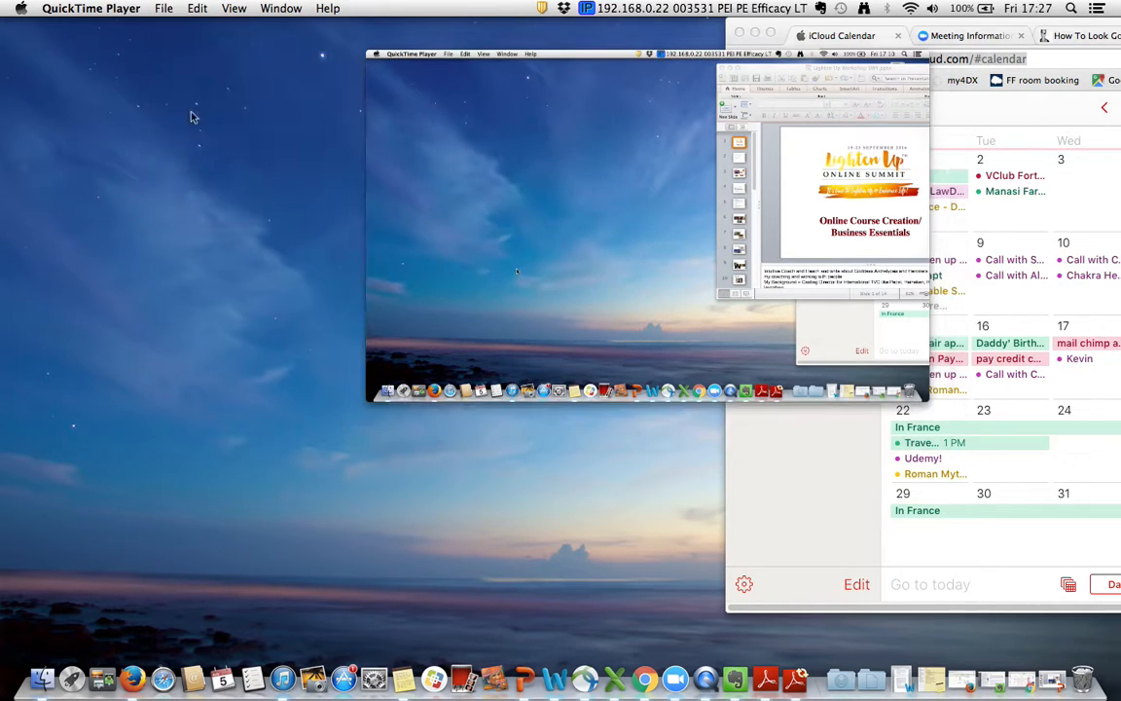
click(164, 8)
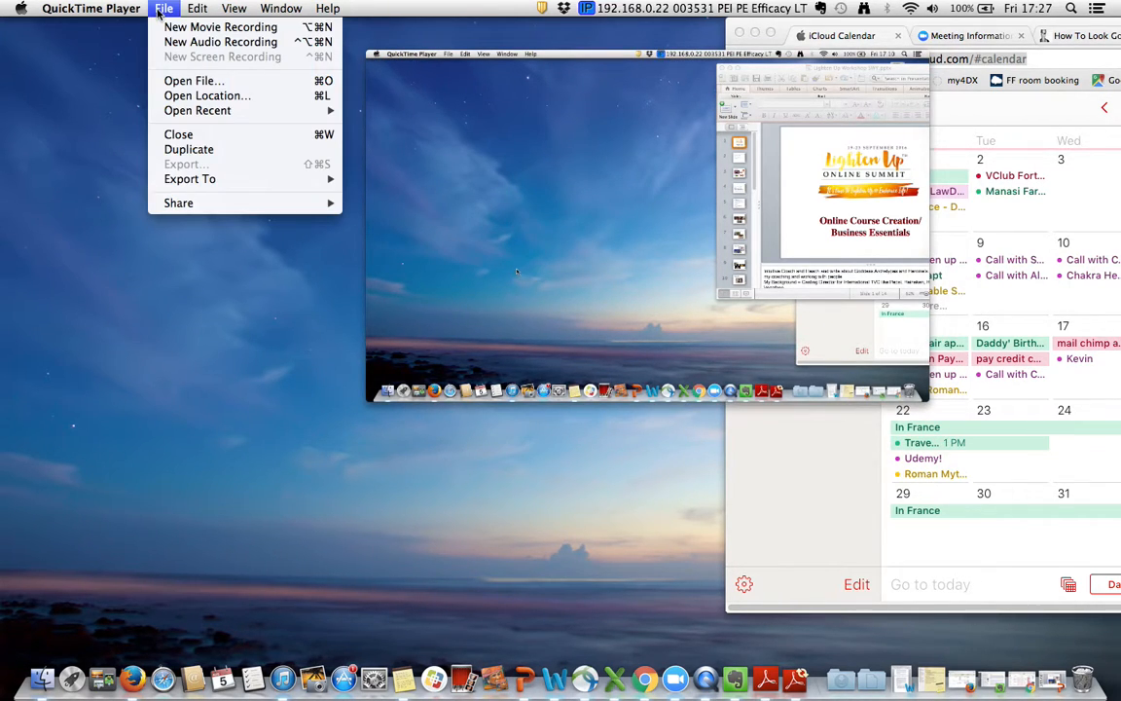
click(190, 179)
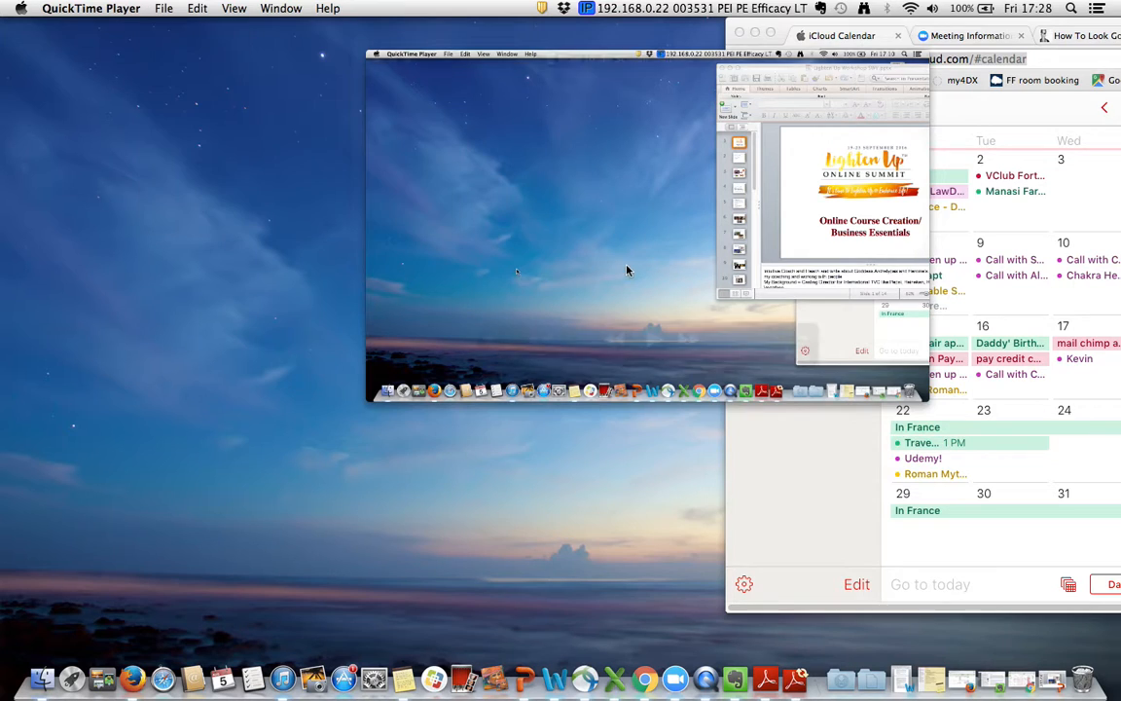
click(628, 271)
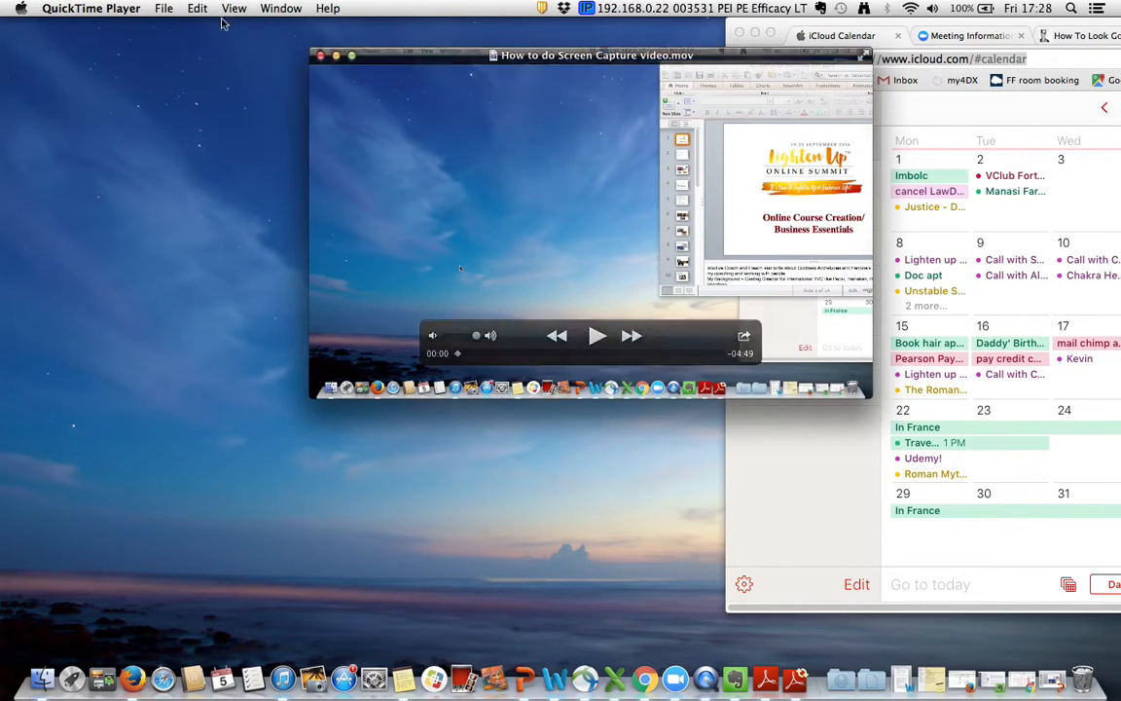
click(164, 8)
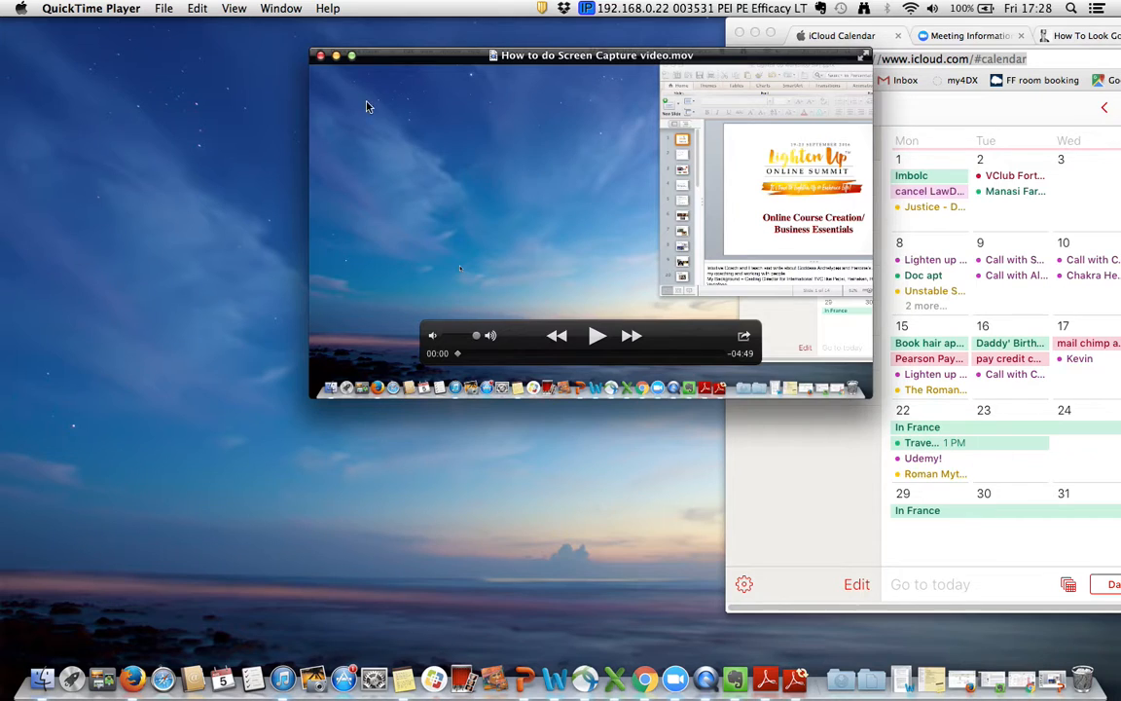
click(163, 7)
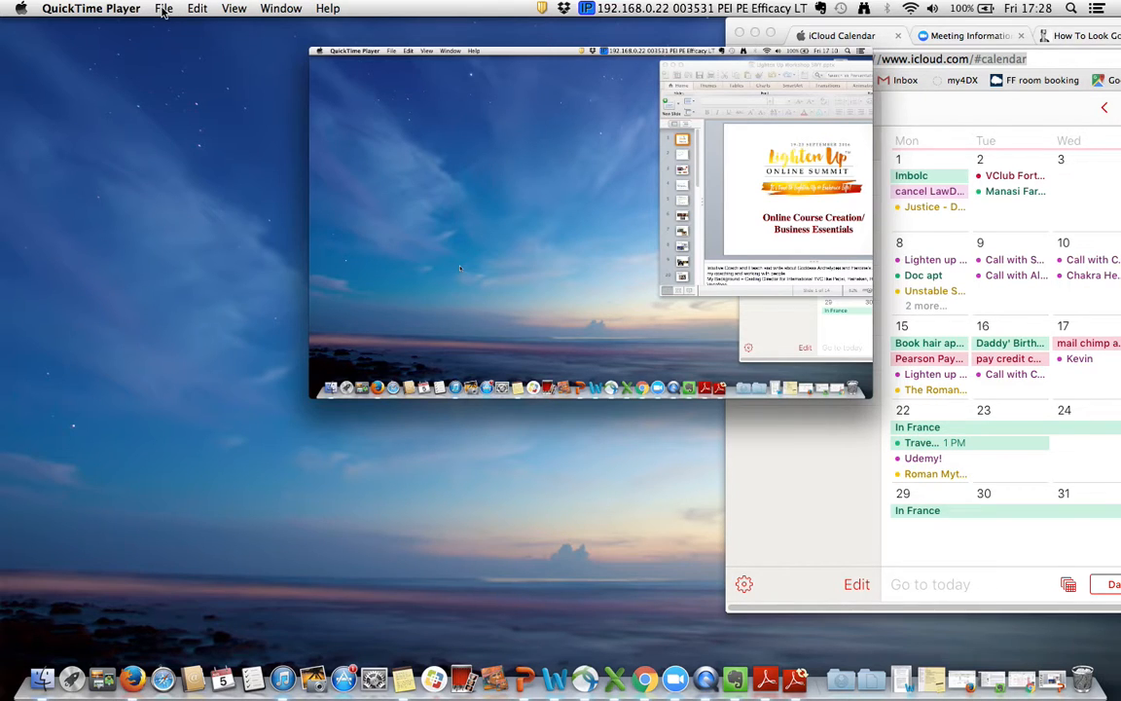
Step: Export the movie as Audio Only to the Desktop as 'How to do Screen Capture video.m4a'
click(164, 8)
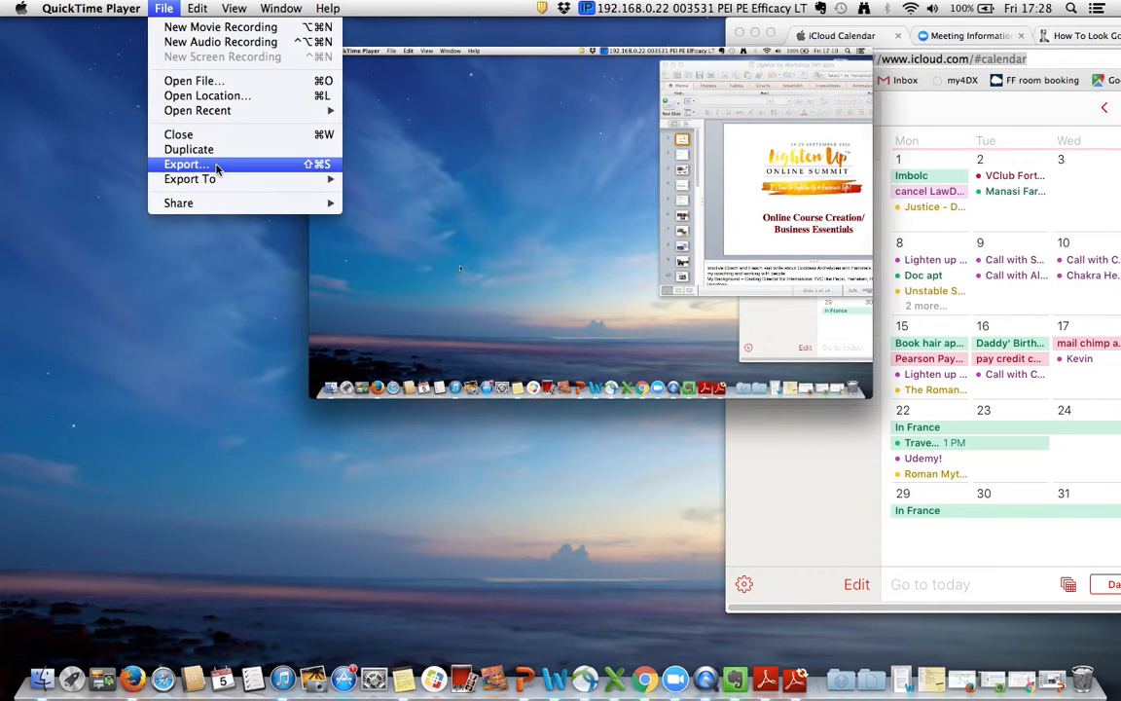
click(186, 163)
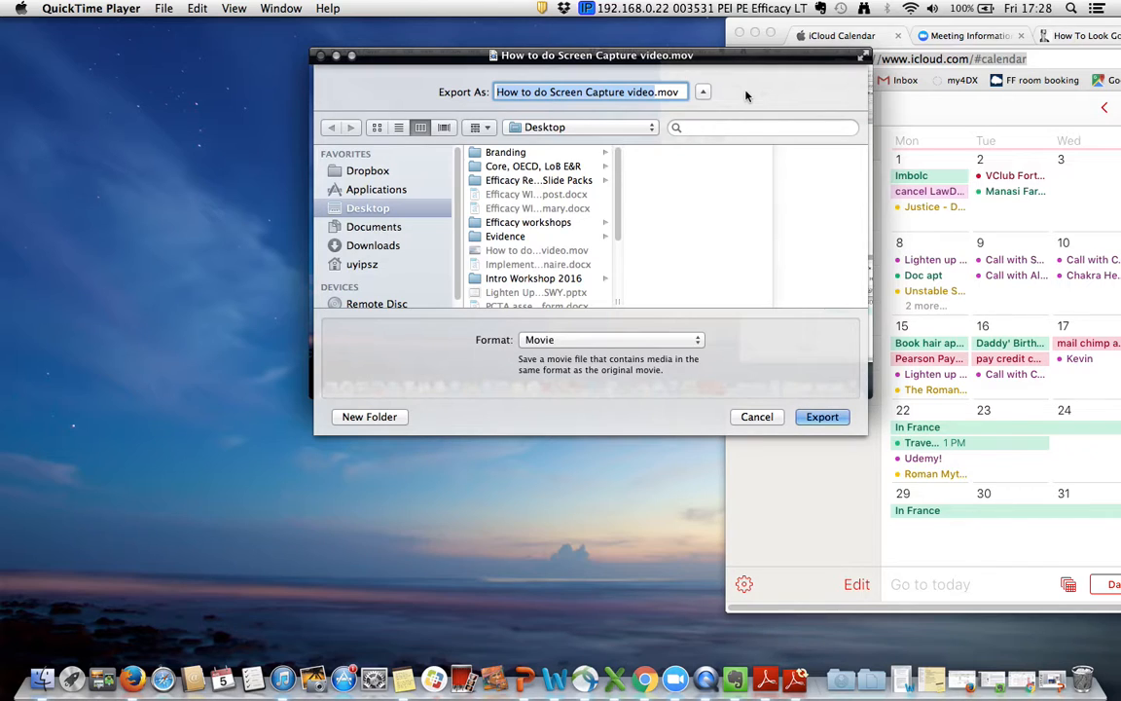
mouse_move(650, 123)
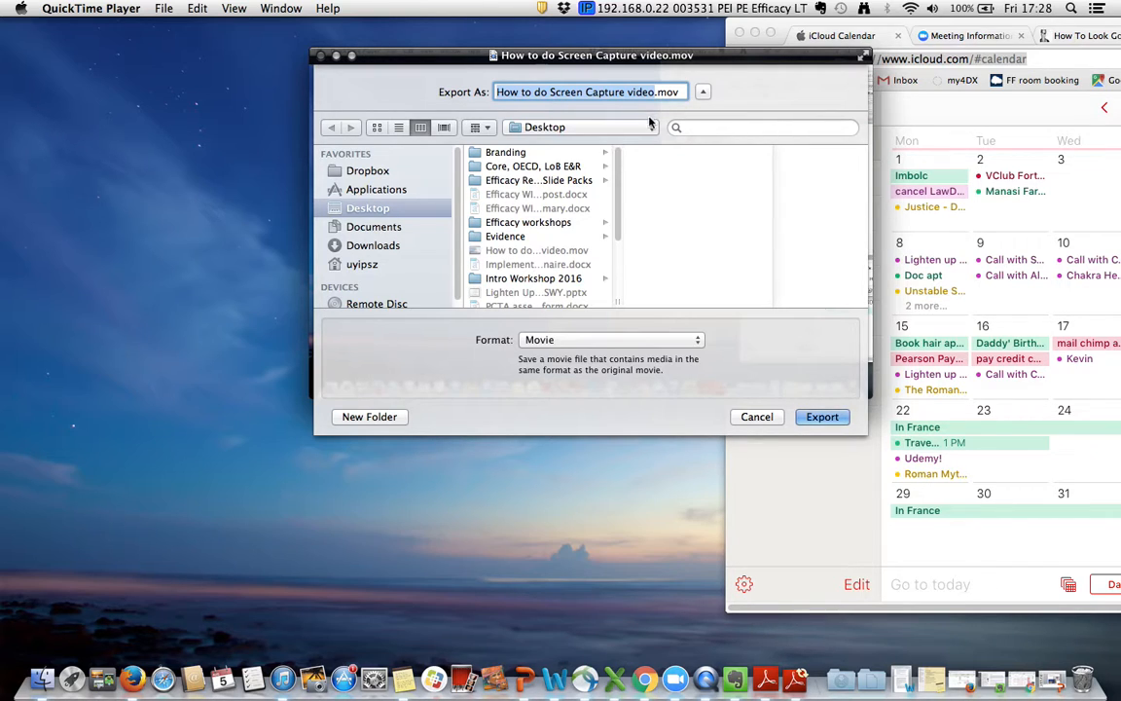
mouse_move(724, 154)
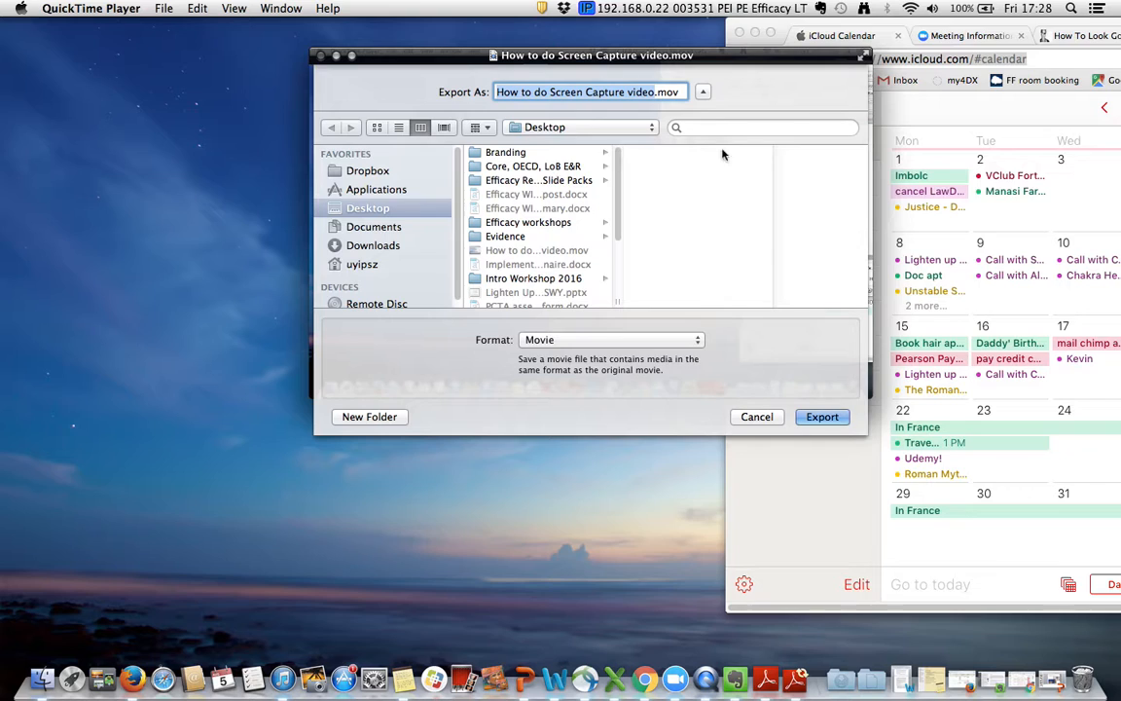
mouse_move(637, 132)
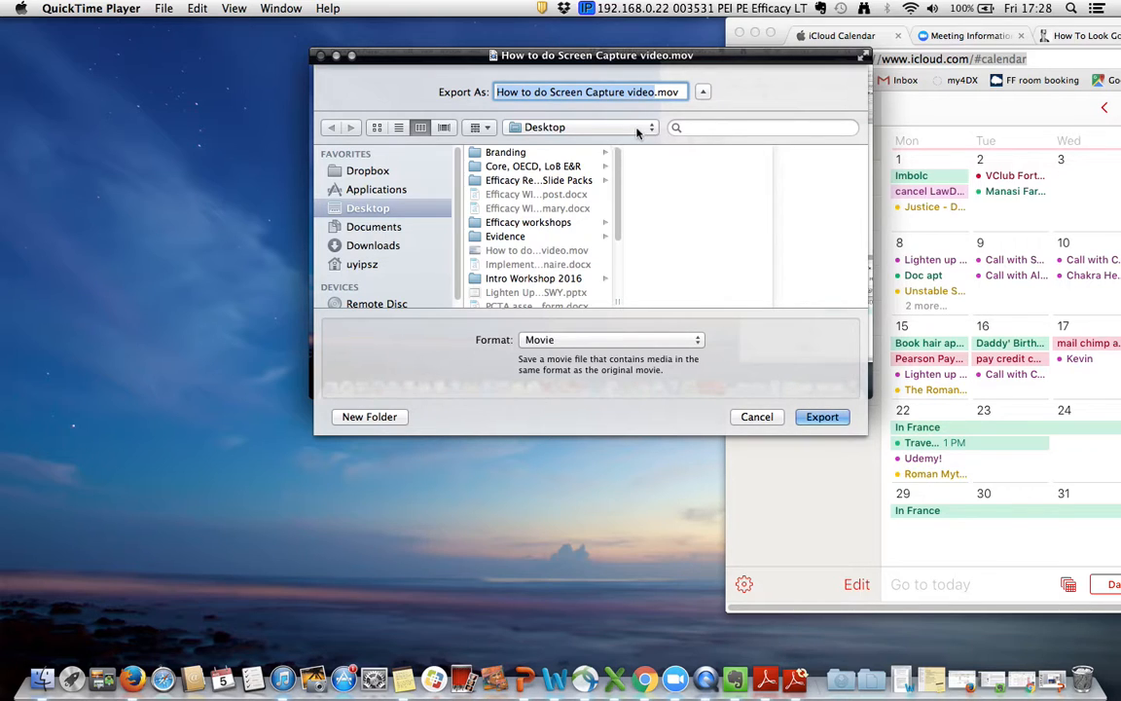
click(611, 339)
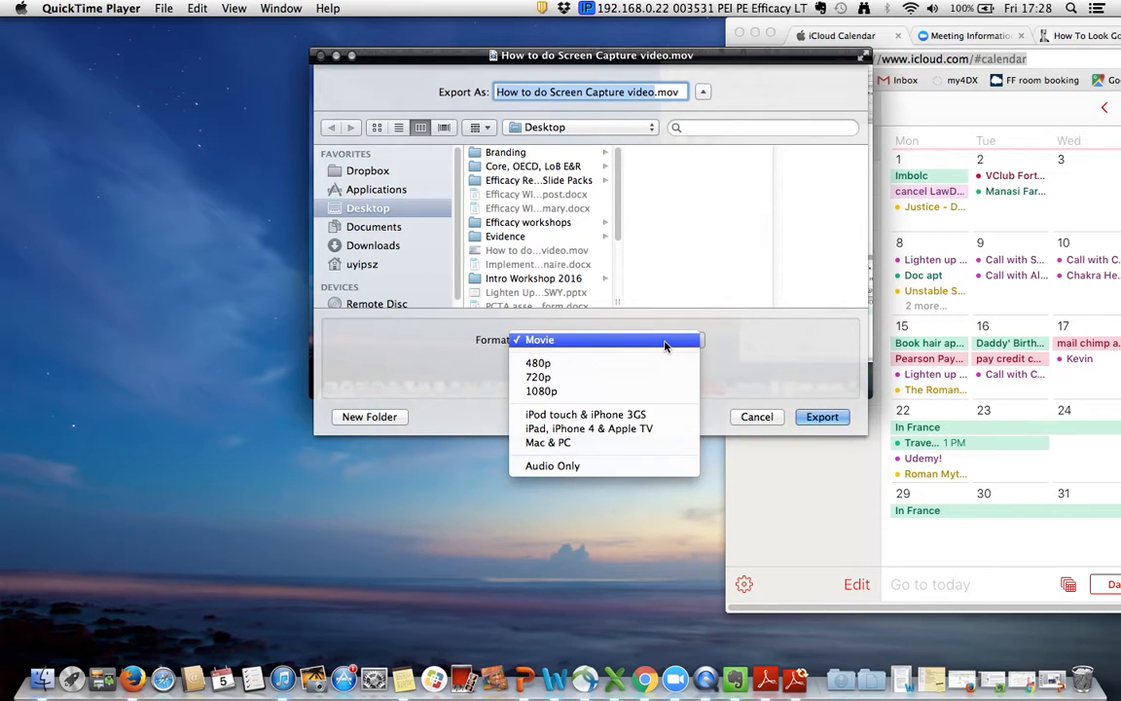
mouse_move(552, 465)
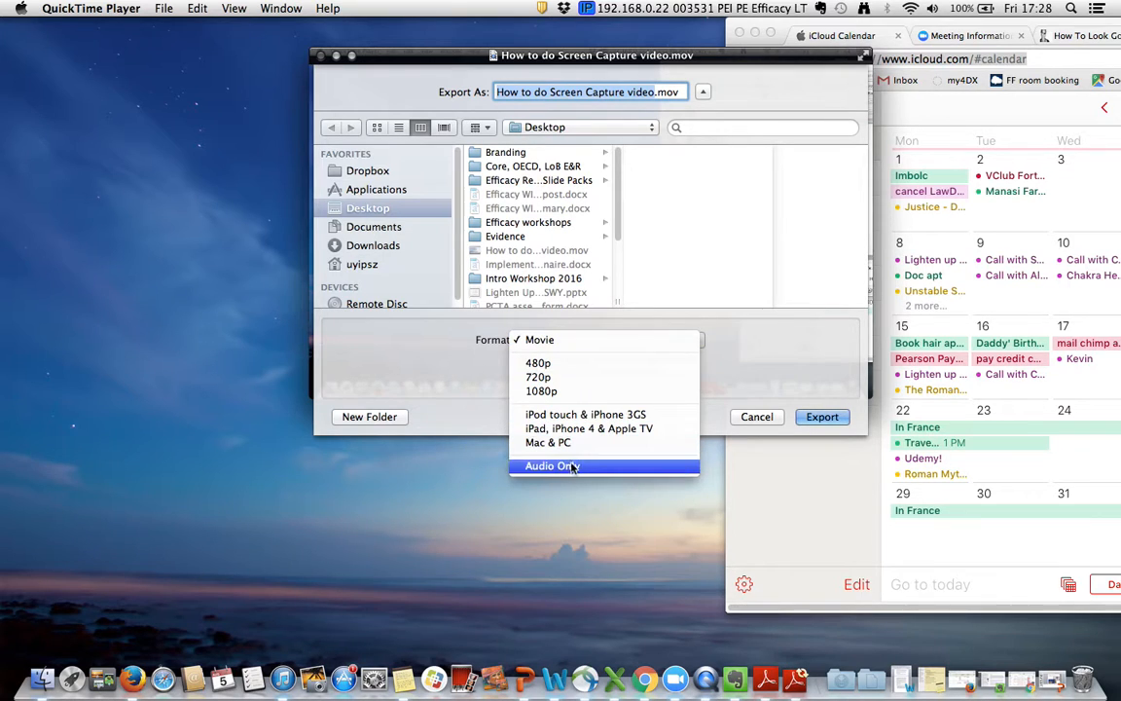
click(549, 465)
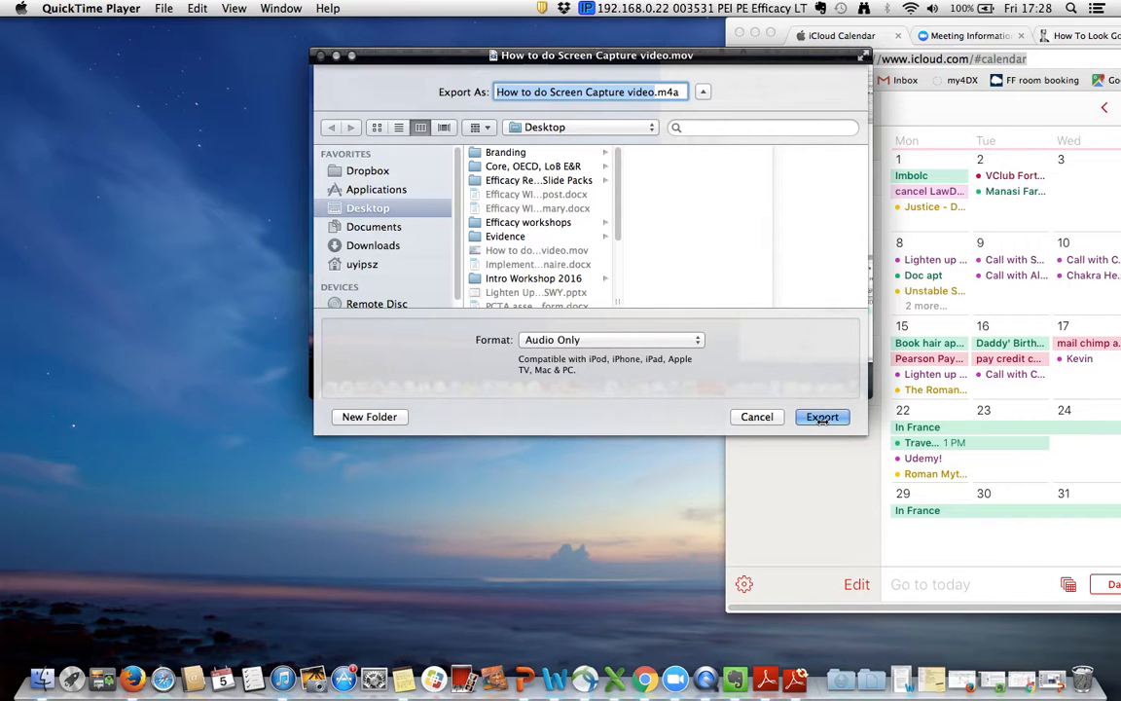
click(822, 416)
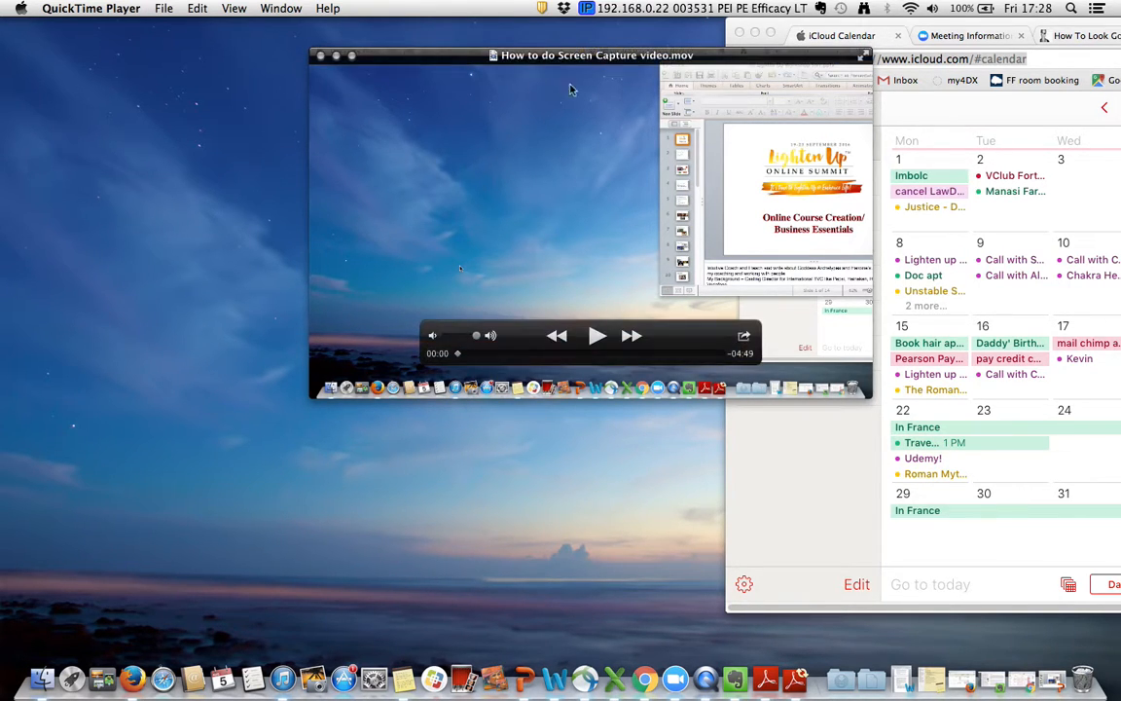
Step: Show the Desktop folder in Finder and select the 9.6 MB 'How to do Screen Capture video.m4a' file
click(43, 674)
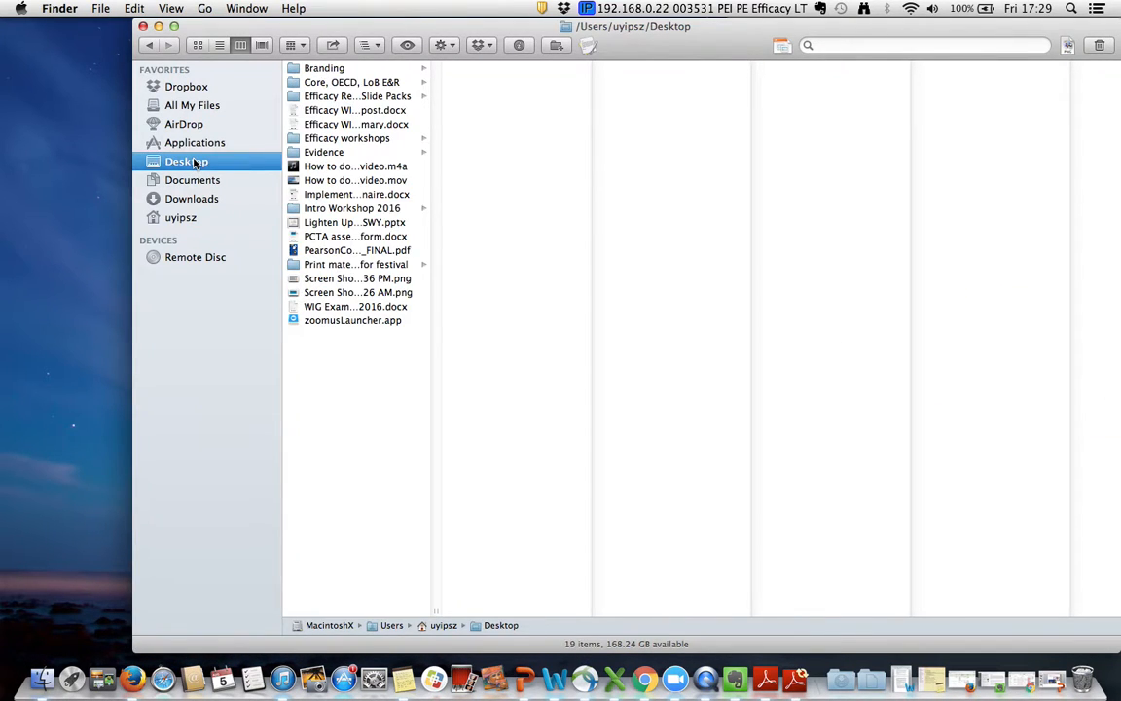
mouse_move(368, 179)
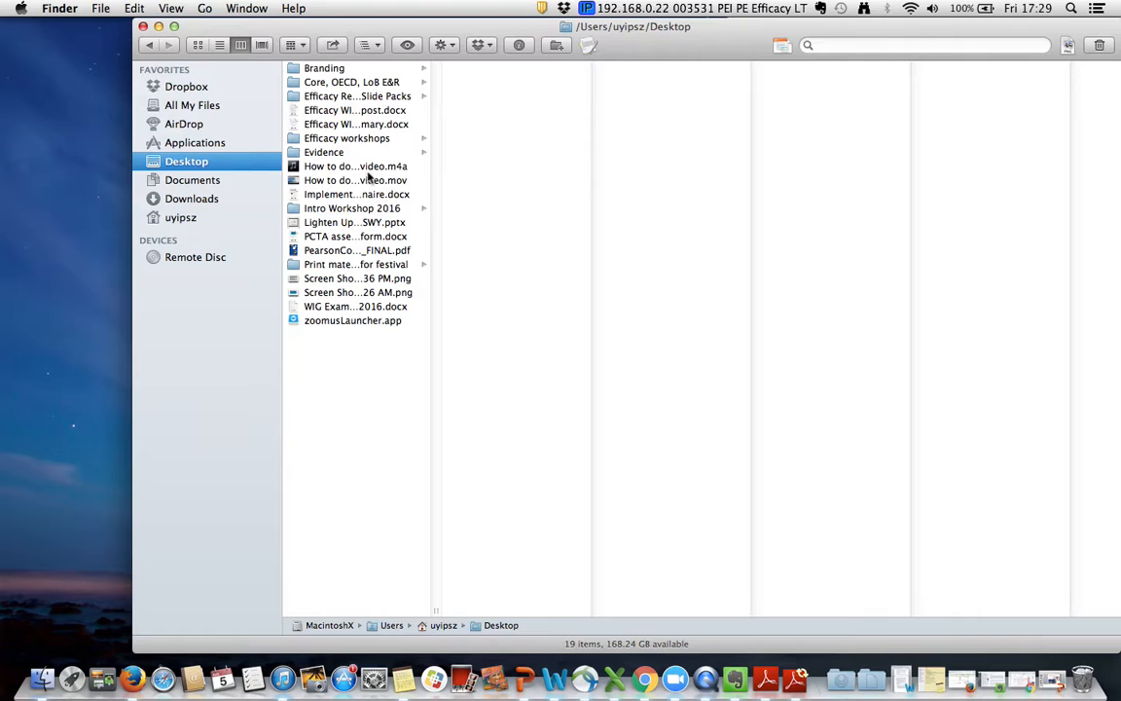
click(356, 165)
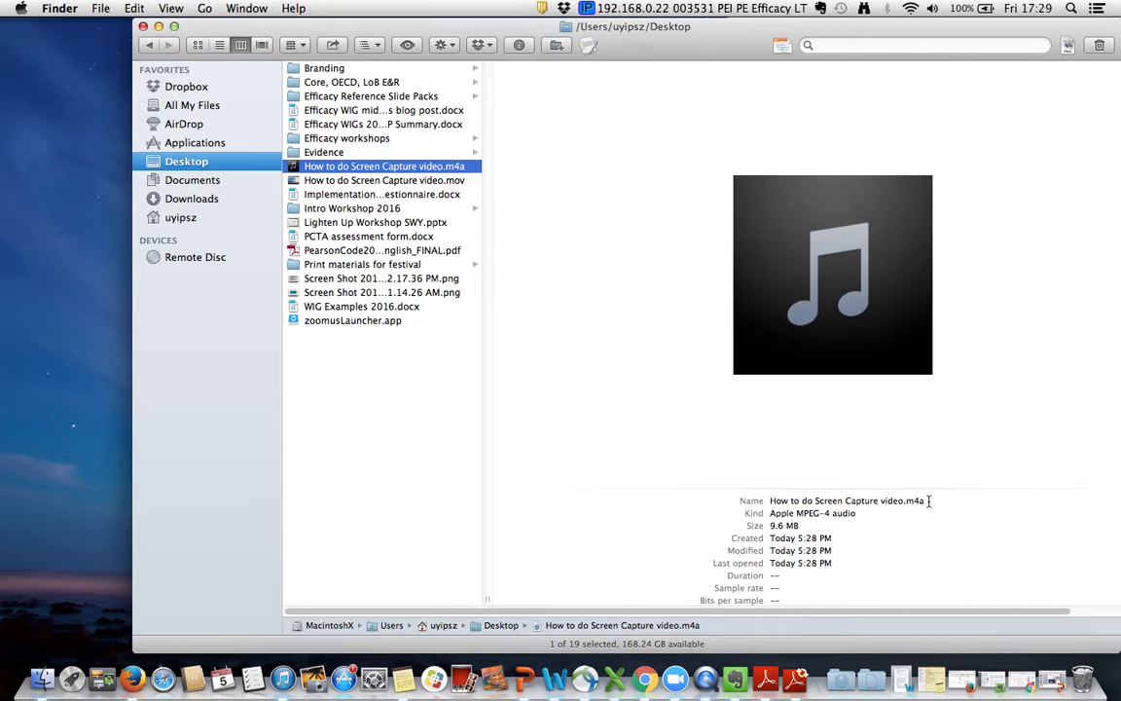
mouse_move(594, 395)
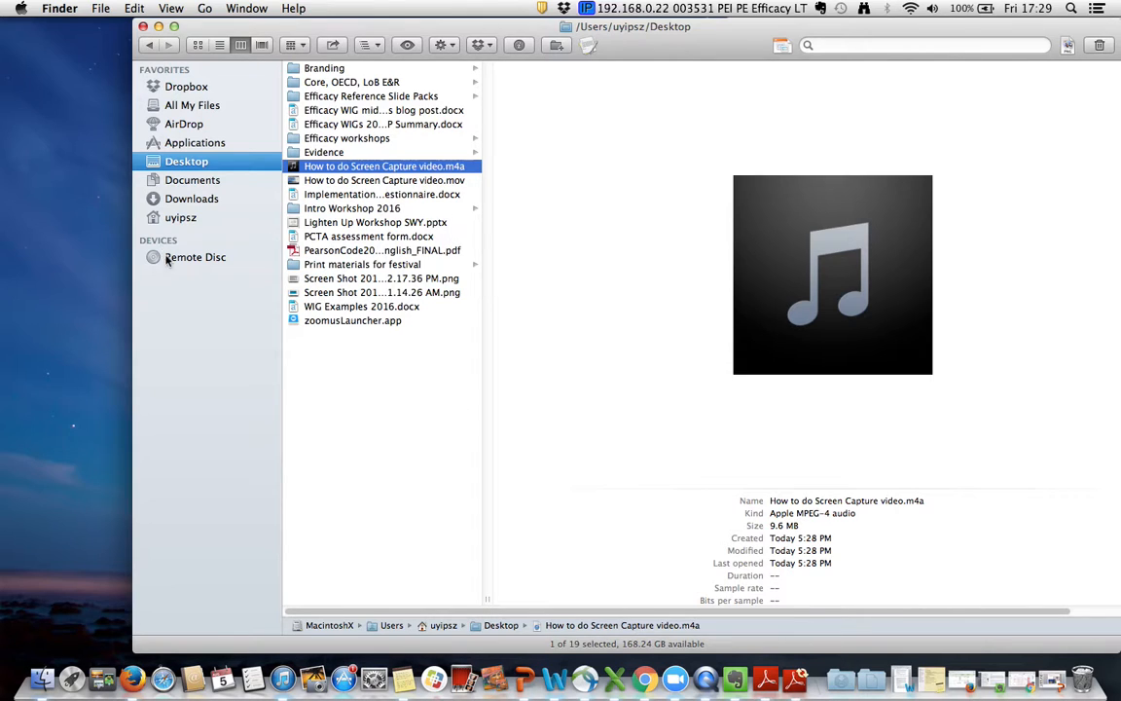
mouse_move(232, 543)
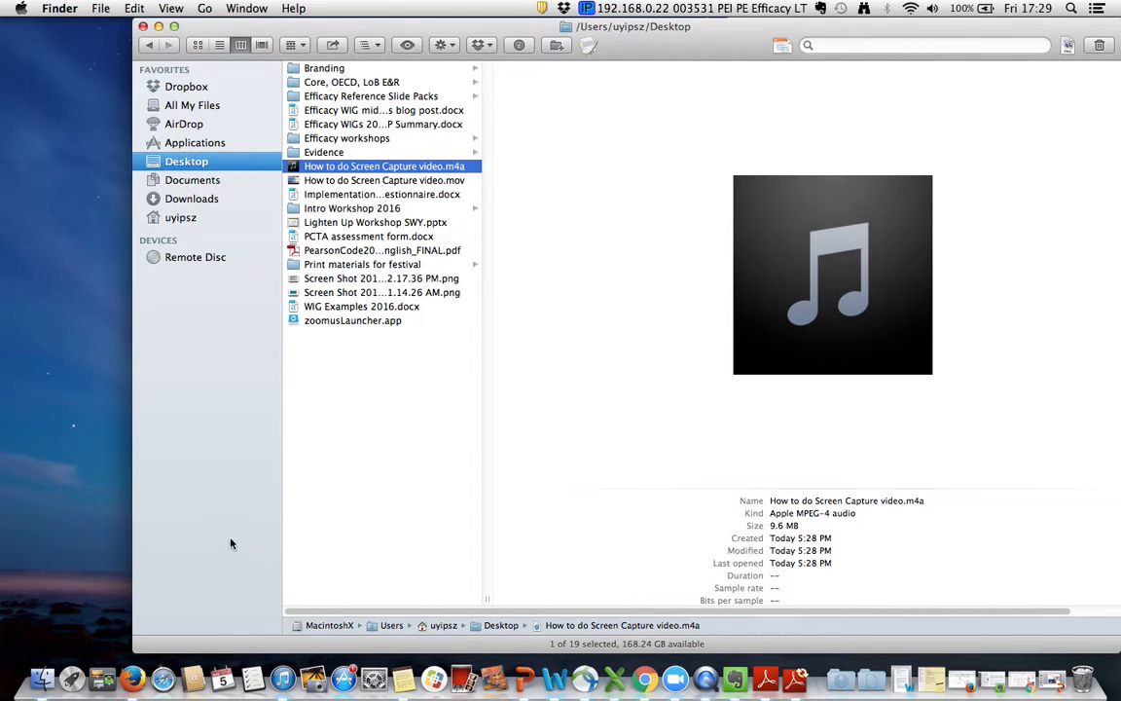
mouse_move(691, 484)
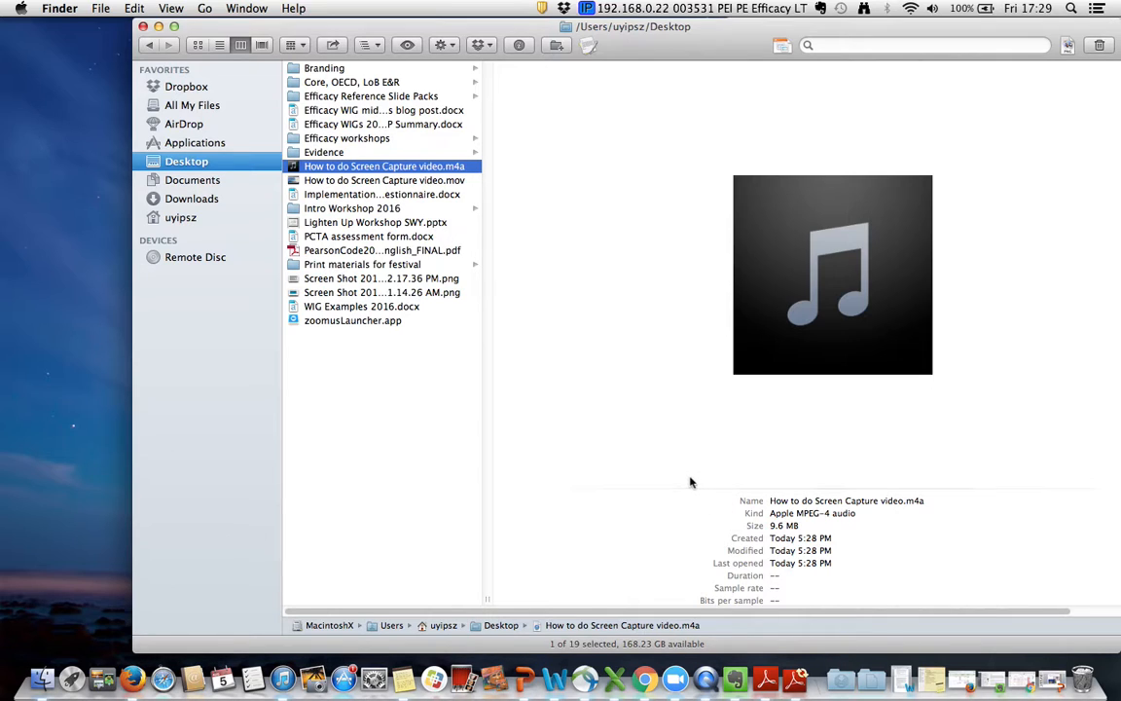
mouse_move(650, 481)
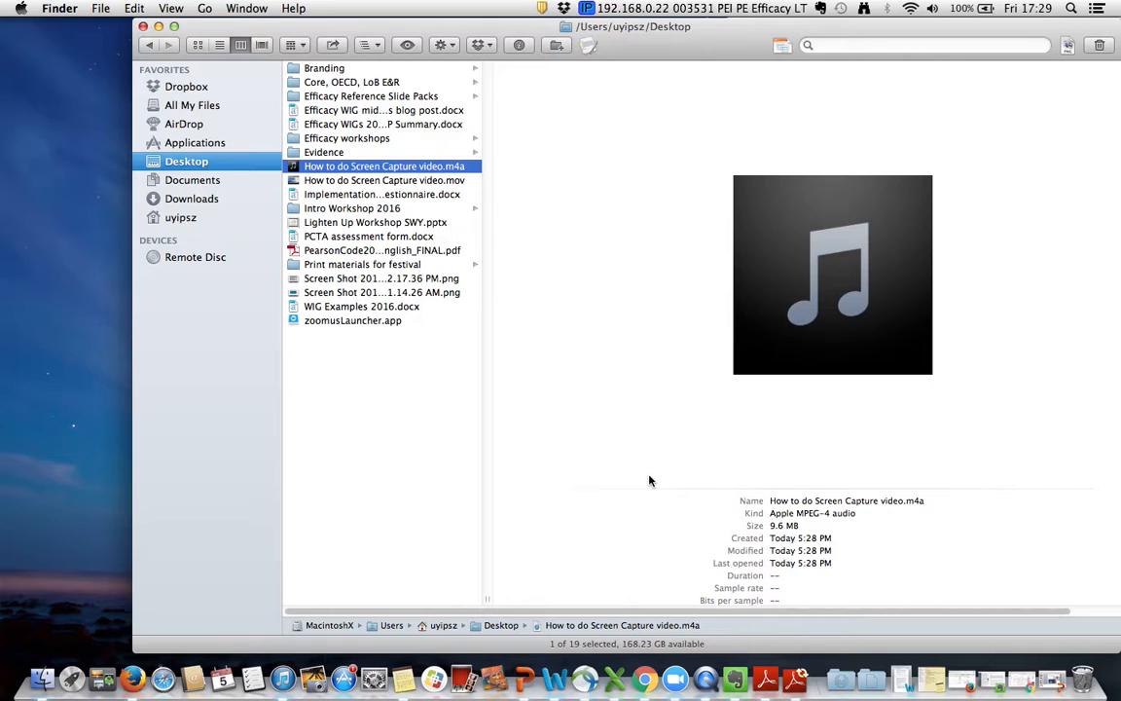
mouse_move(640, 469)
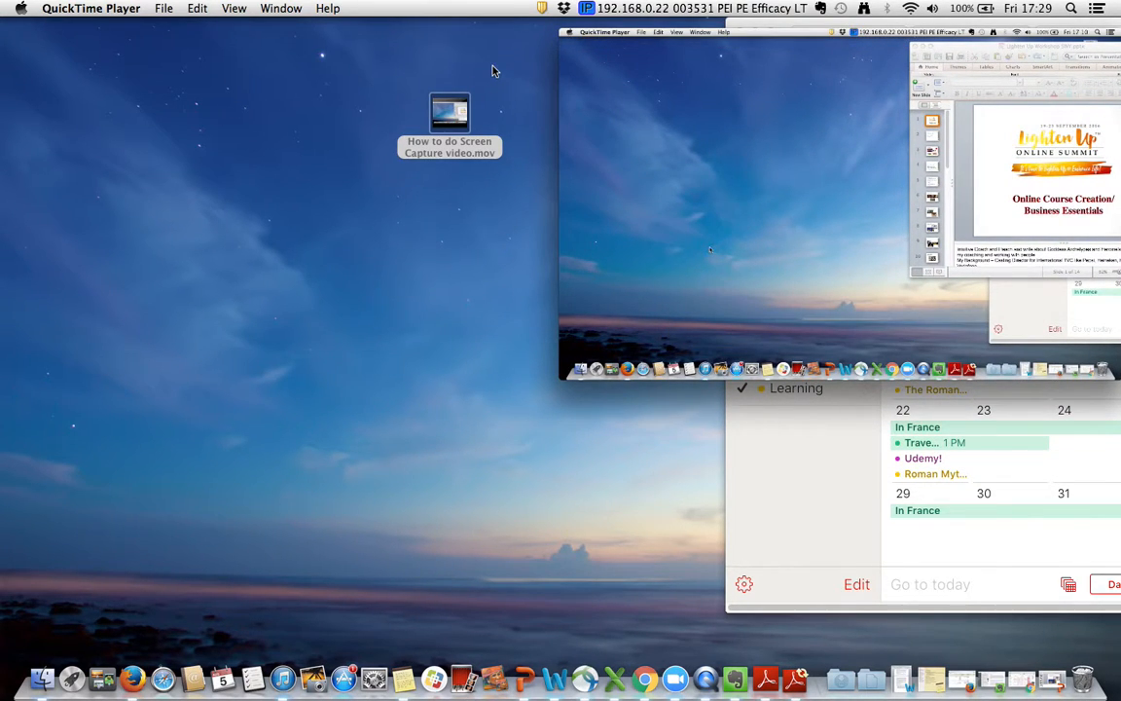
mouse_move(185, 404)
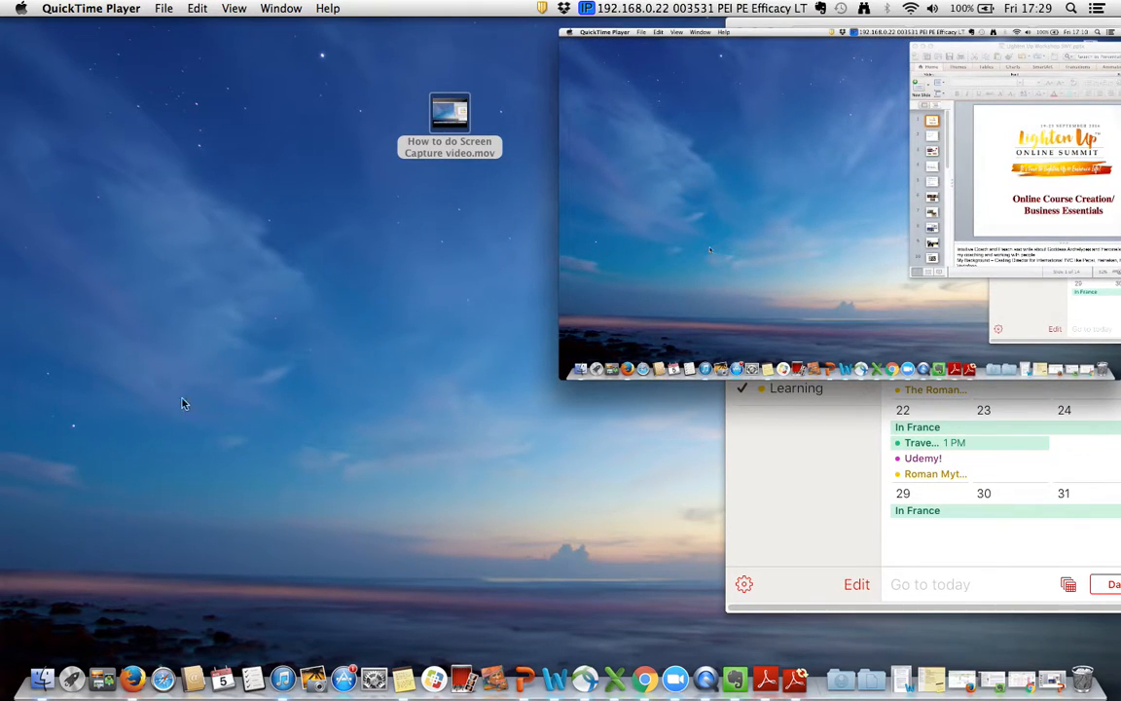